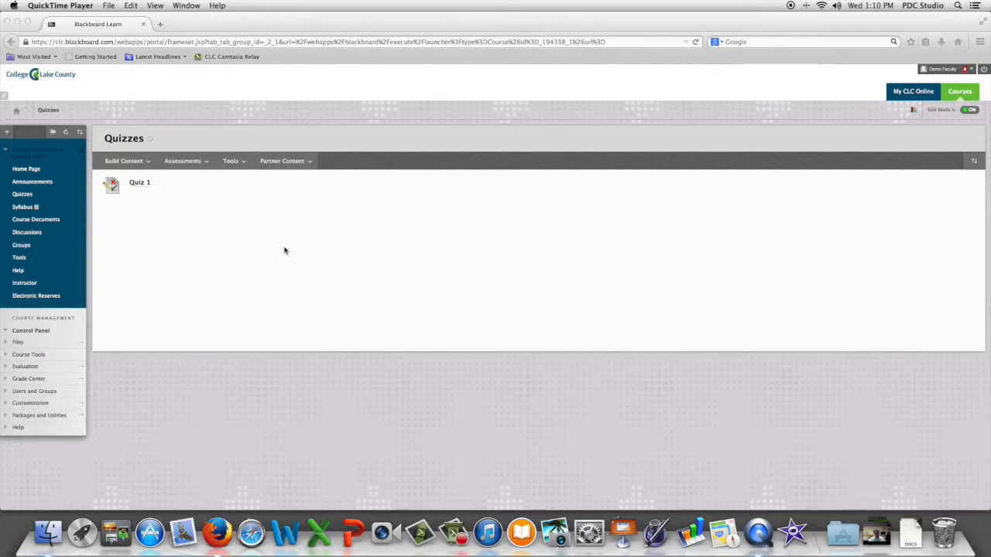
mouse_move(289, 247)
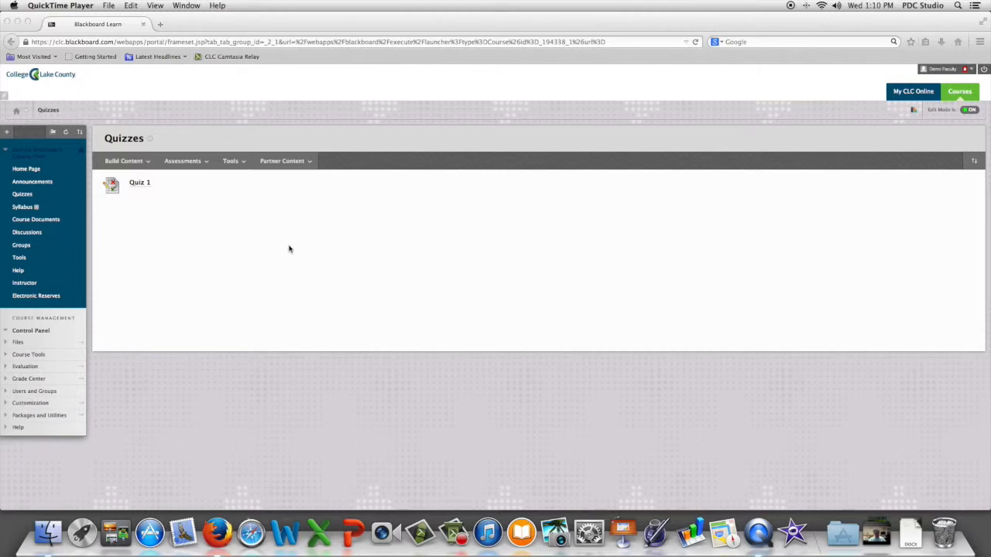
mouse_move(13, 356)
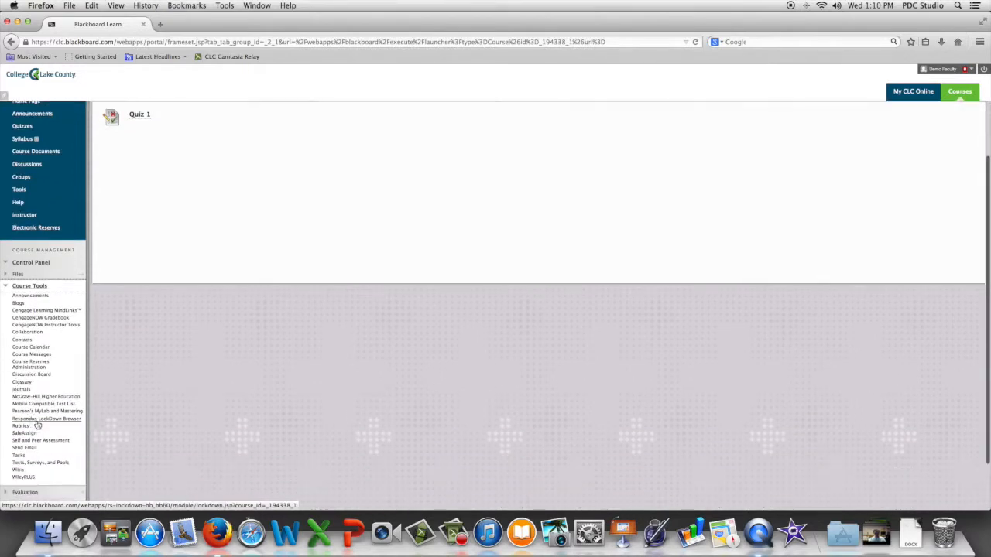
Open the Respondus LockDown Browser Dashboard from Course Tools.
click(47, 418)
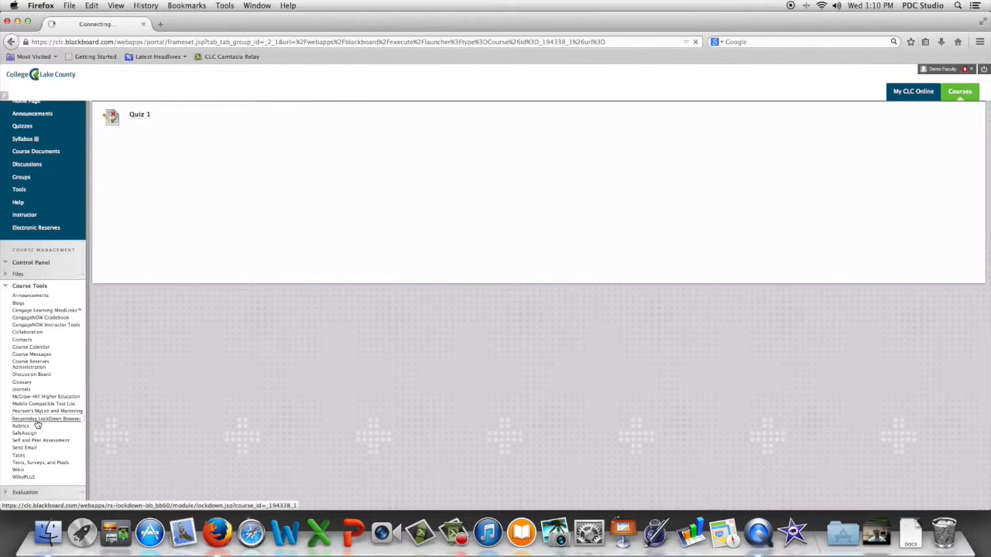
click(46, 418)
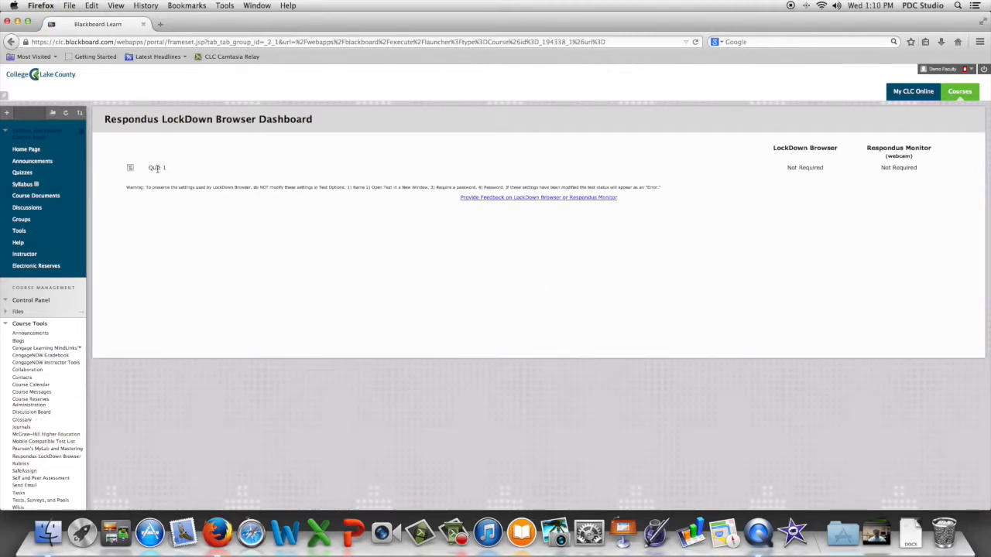
Choose Modify Settings for Quiz 1 to show its LockDown Browser settings.
click(158, 168)
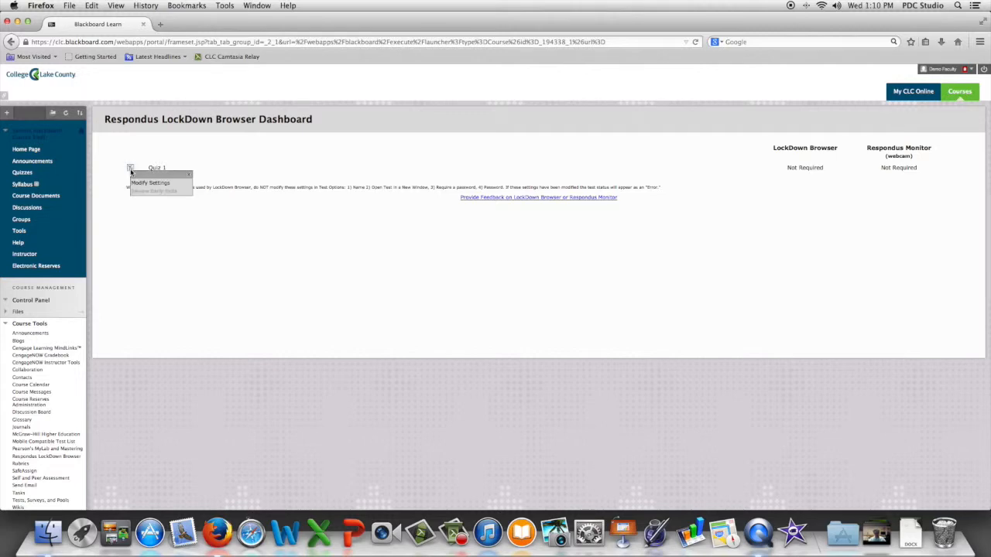
click(148, 182)
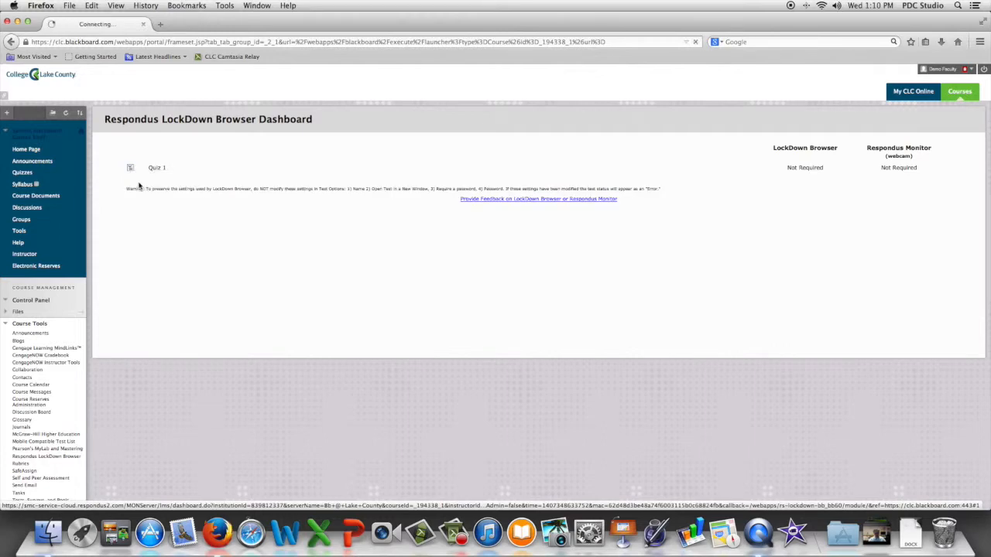
click(131, 167)
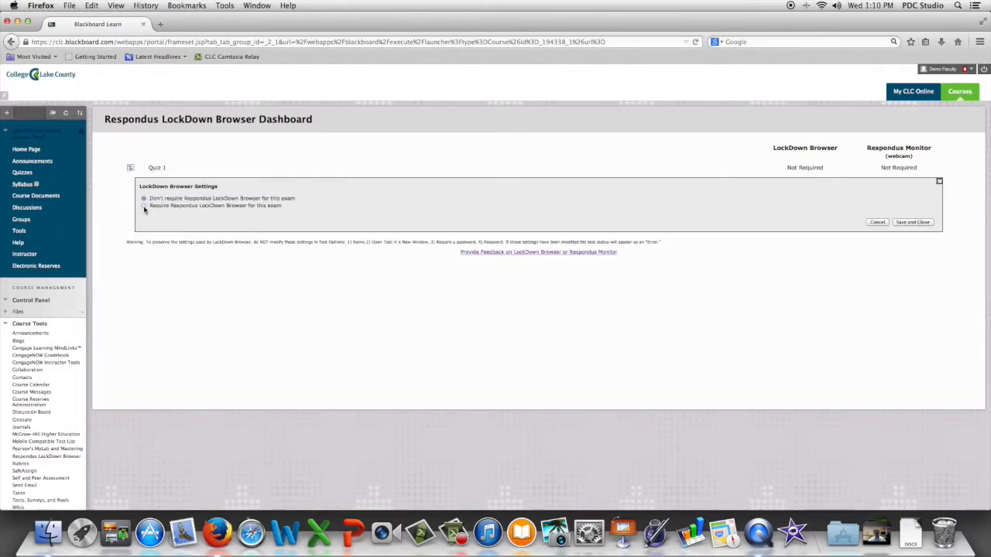
Require Respondus LockDown Browser for Quiz 1 and save the change.
click(144, 206)
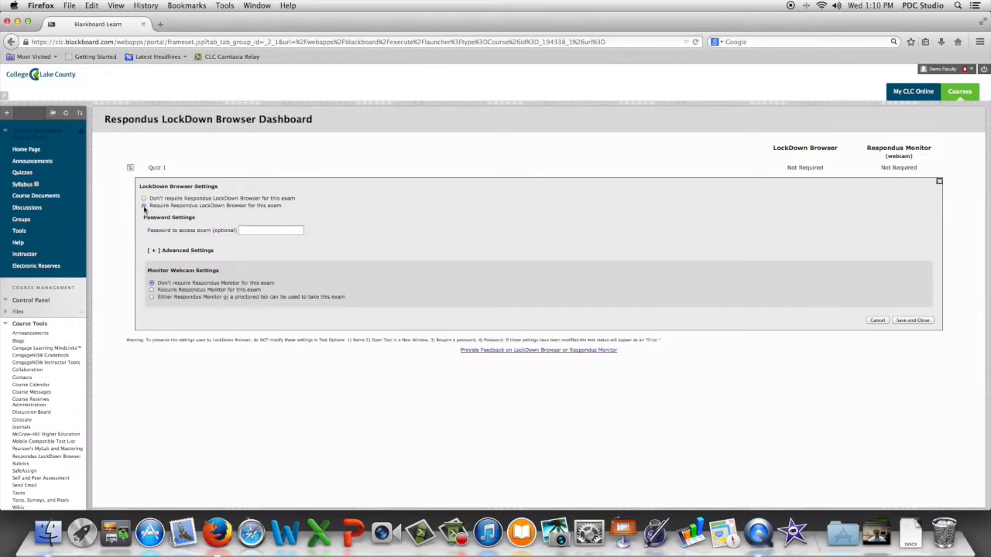
click(144, 206)
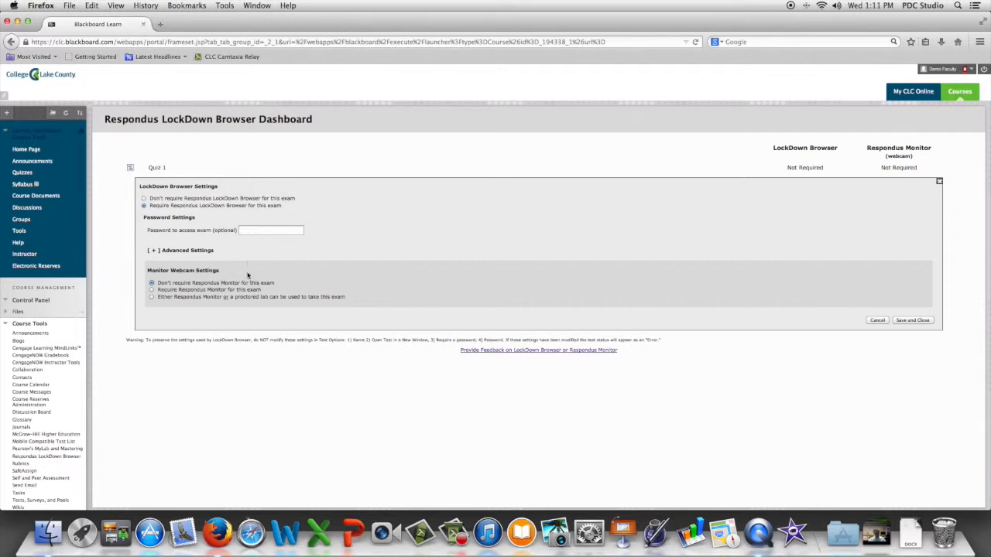
mouse_move(138, 281)
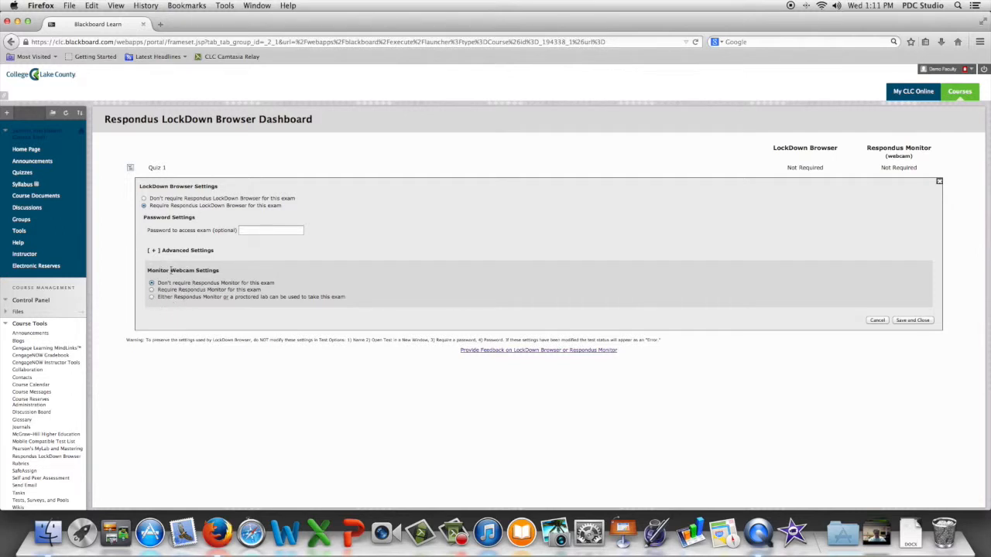
mouse_move(673, 313)
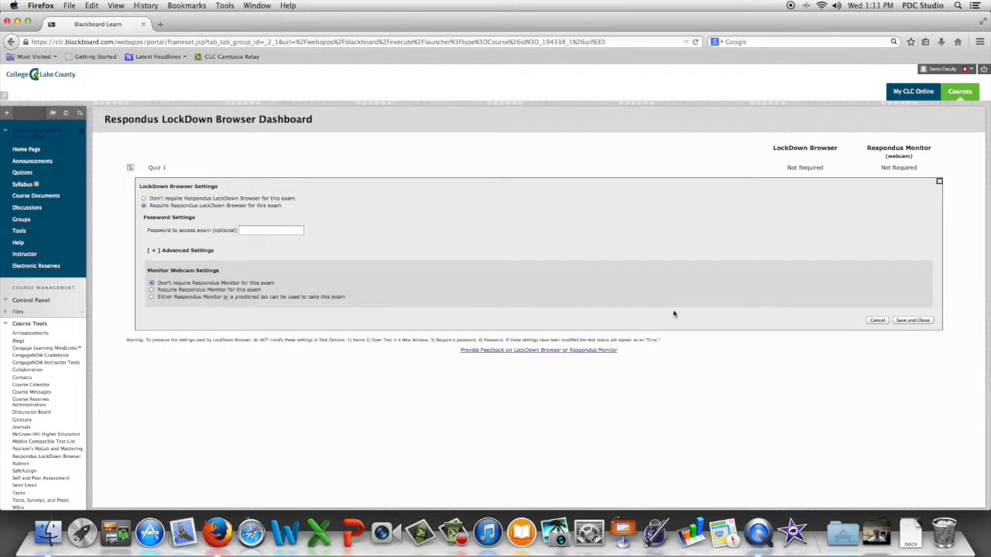
mouse_move(914, 323)
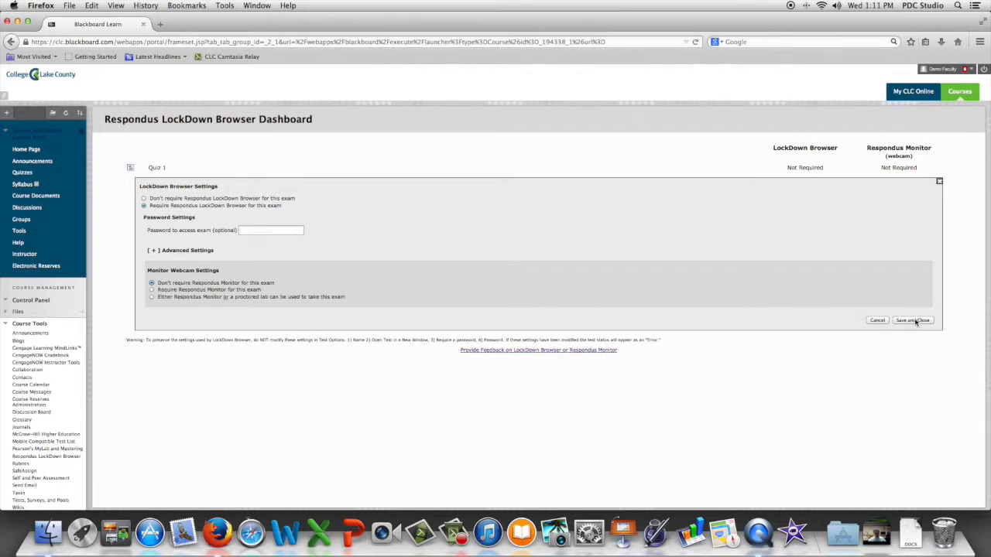
click(911, 319)
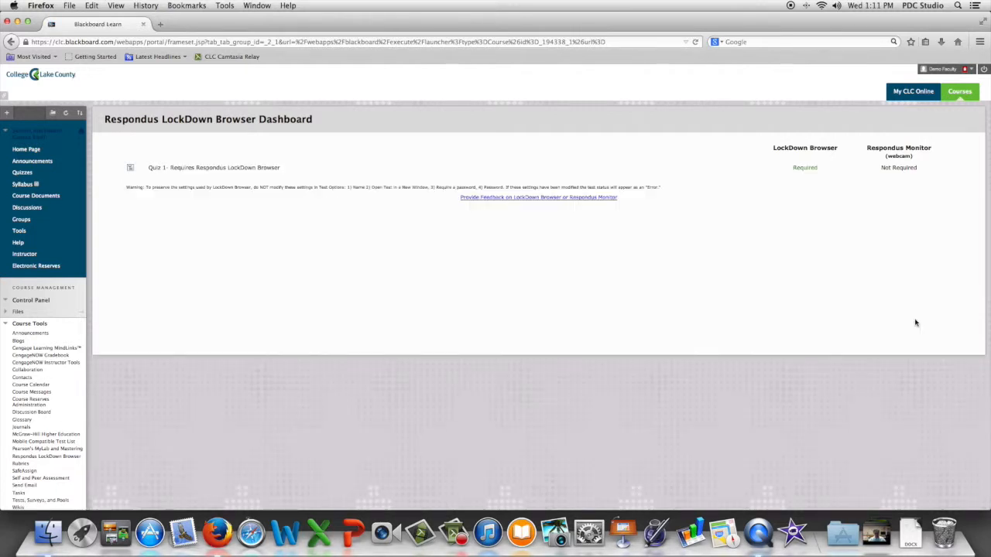